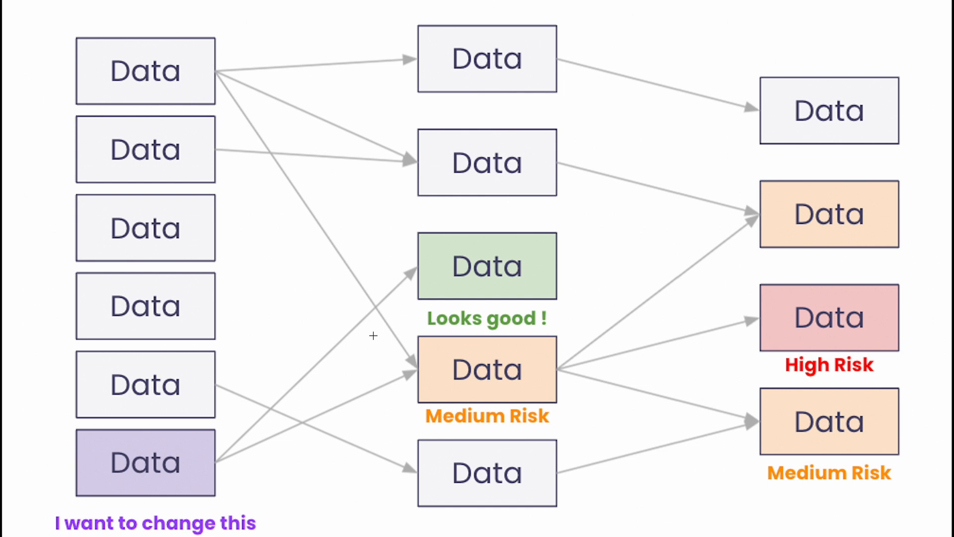
mouse_move(419, 341)
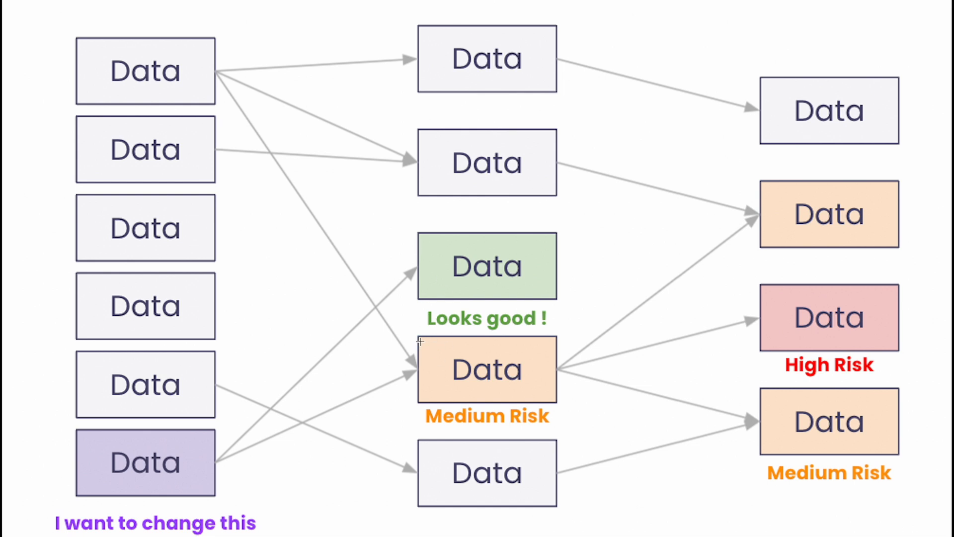
click(487, 370)
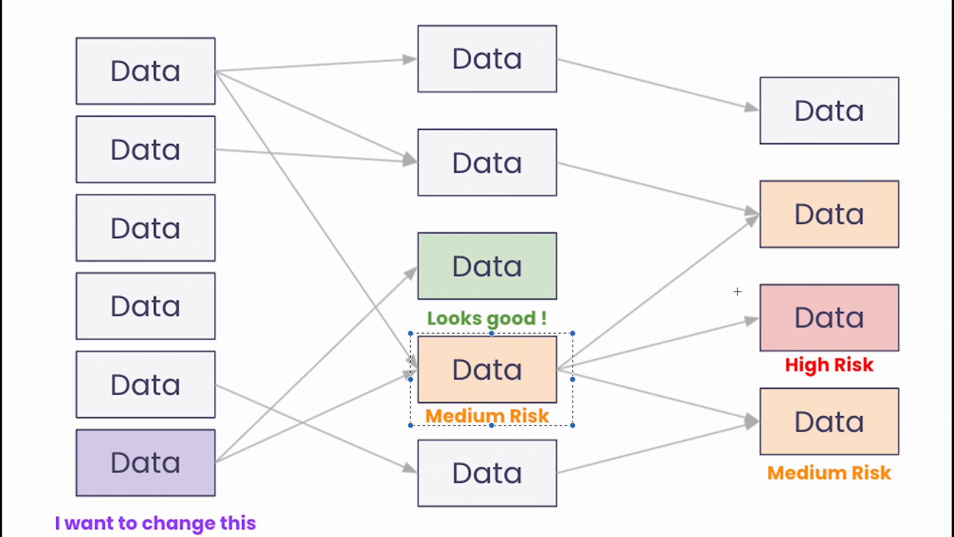
click(827, 317)
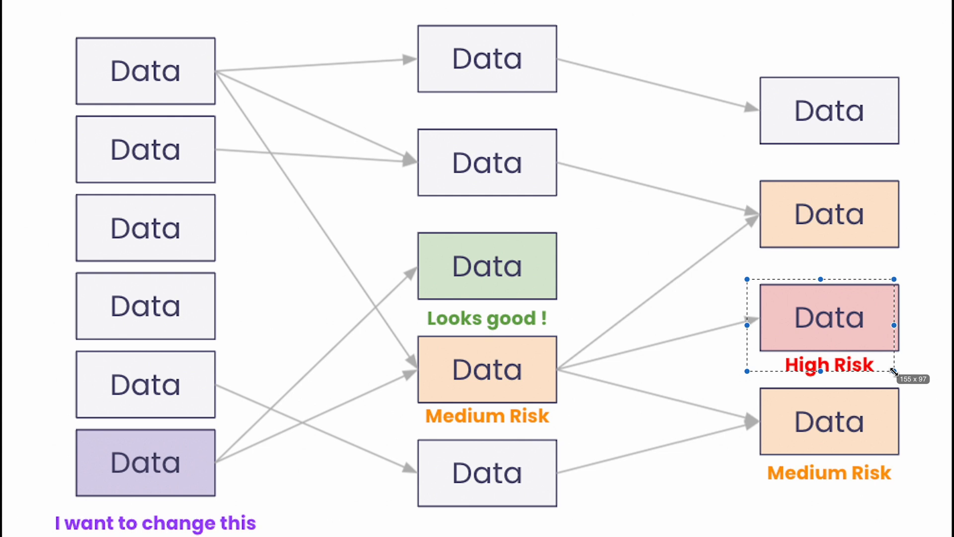